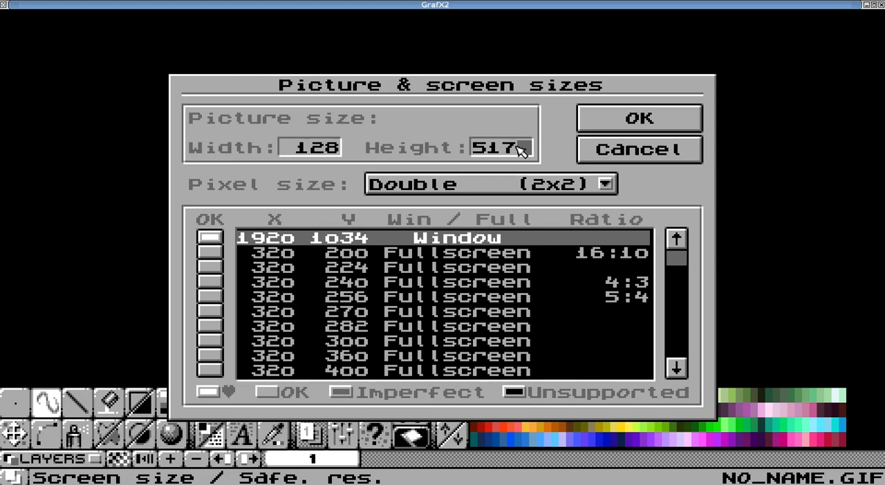
Enter 128 as the picture height so the picture becomes 128 by 128 pixels
text(128)
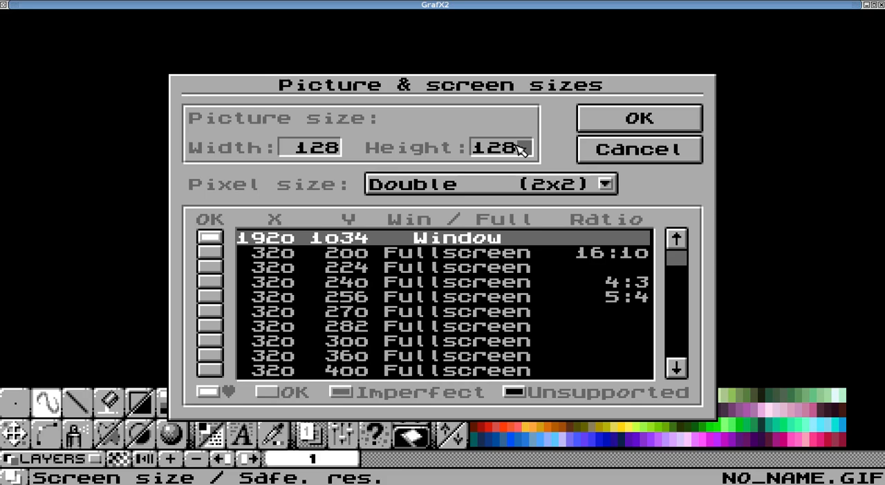
mouse_move(601, 149)
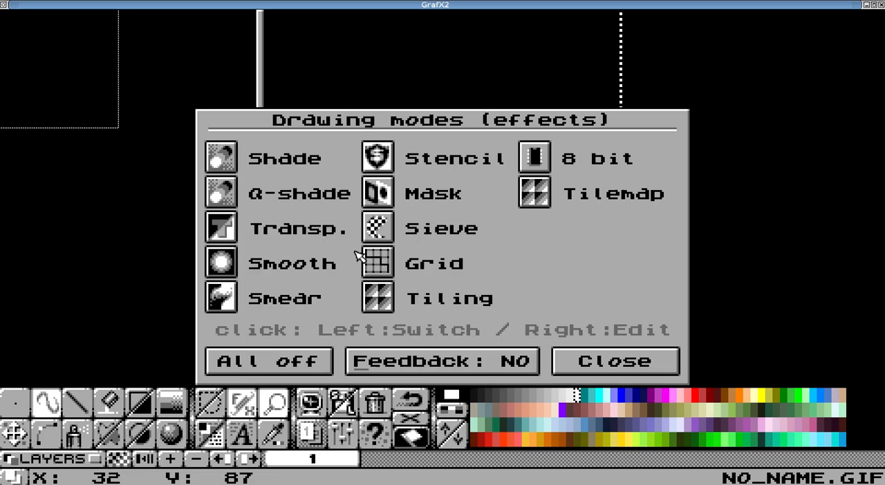
Set the grid to 64 by 128 spacing with Show on and Snap off, and confirm it
right_click(375, 263)
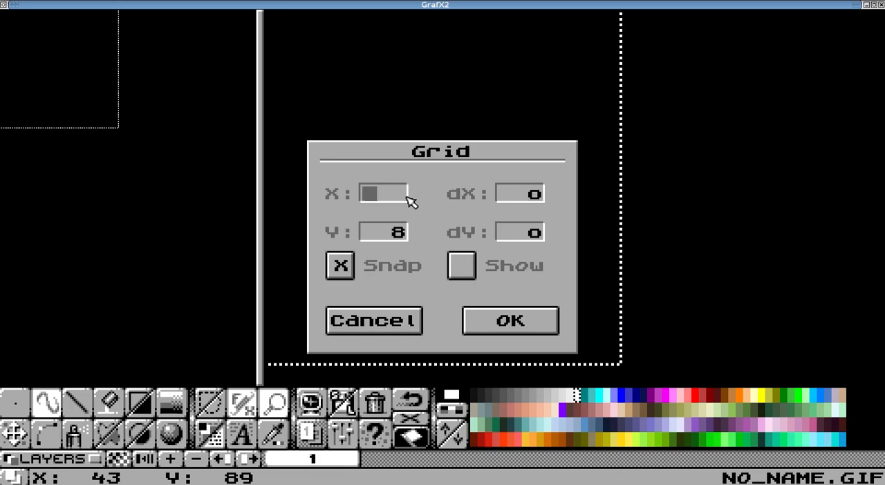
text(64)
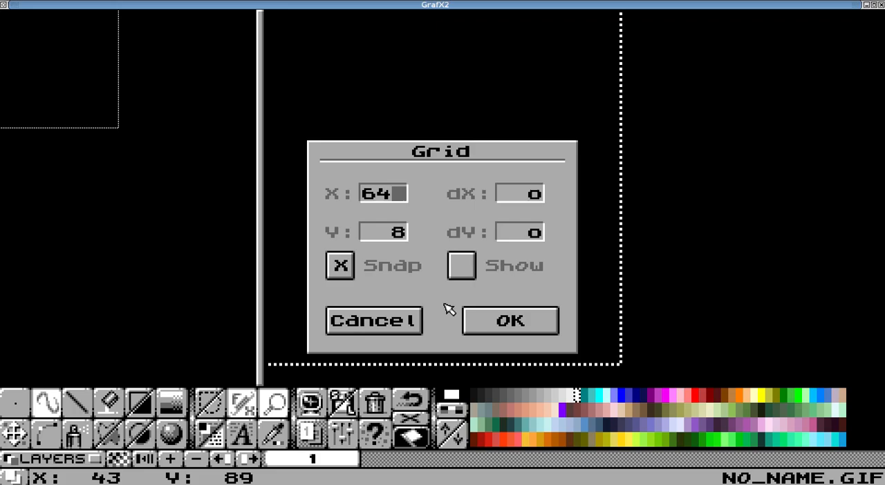
click(511, 321)
text(128)
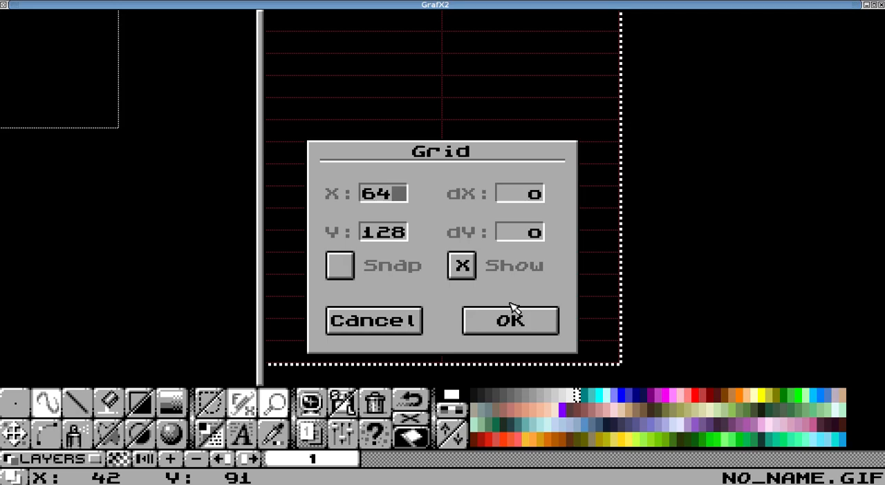
click(509, 321)
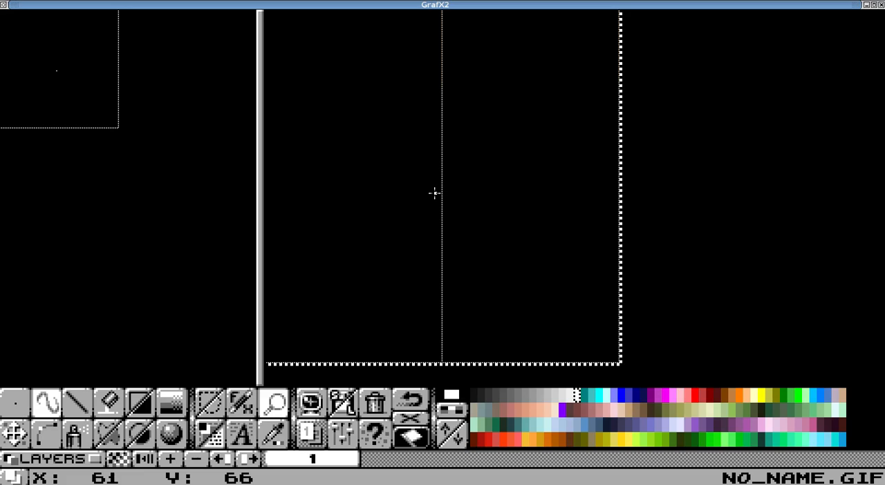
mouse_move(448, 150)
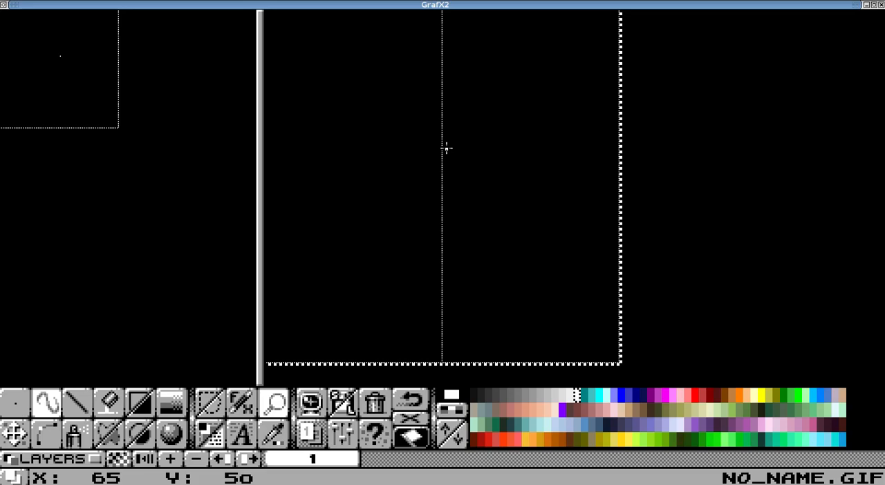
mouse_move(420, 203)
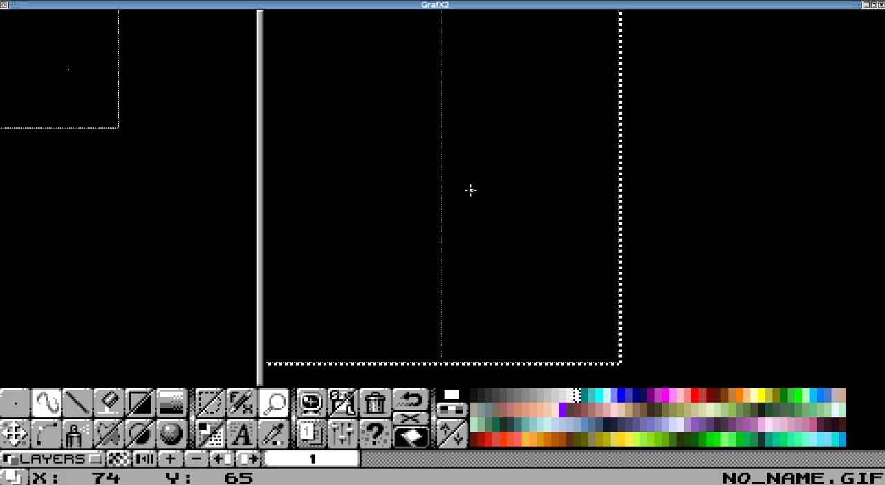
mouse_move(431, 165)
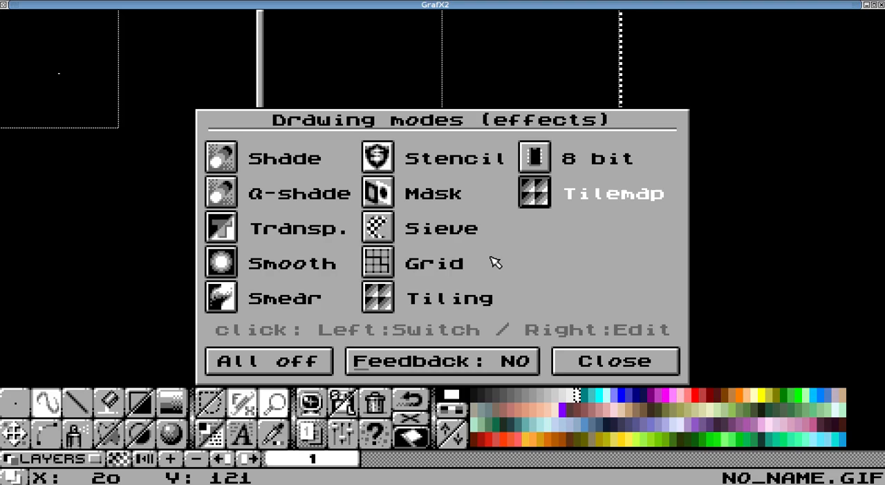
Bring up the Drawing modes (effects) window from the toolbar
click(616, 362)
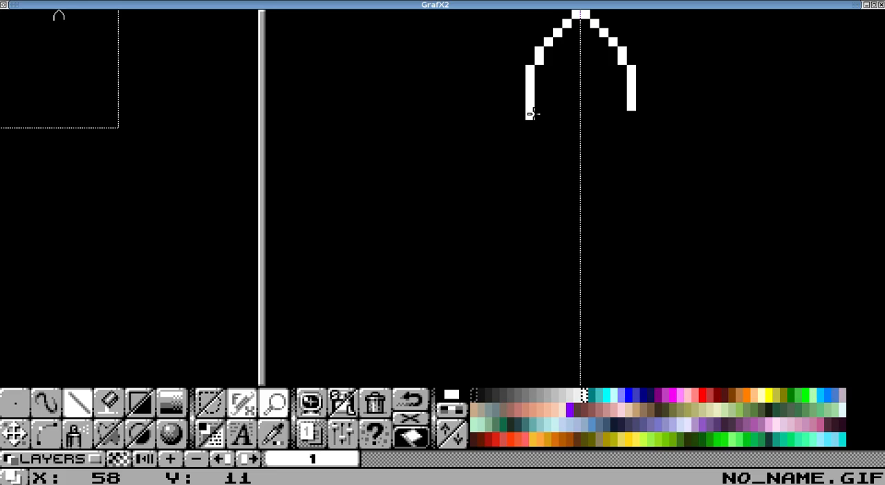
Draw the long mirrored blade edges straight down from the tip
drag(531, 114, 531, 359)
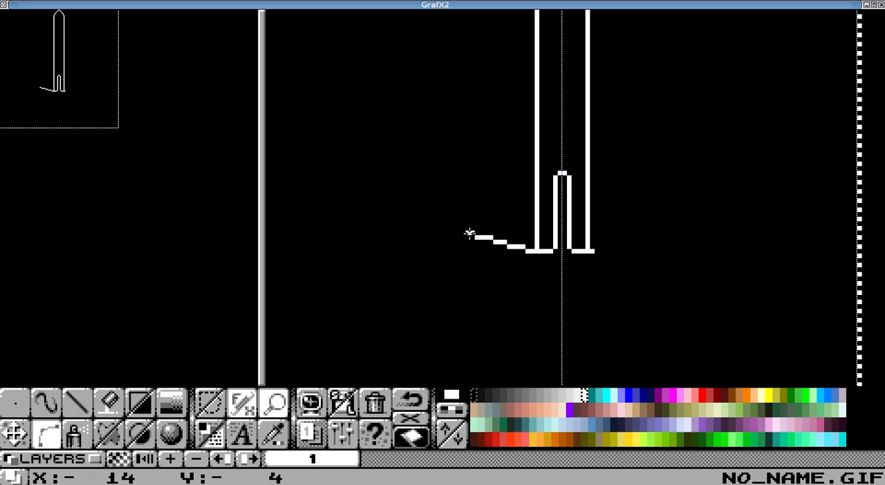
Draw the curved crossguard at the blade's base with its ends turned upward on both sides
drag(467, 232, 509, 249)
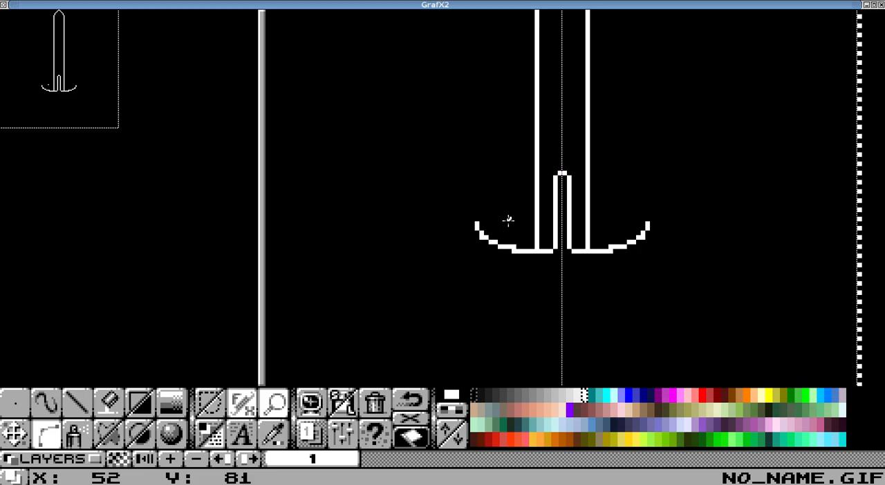
drag(508, 220, 542, 288)
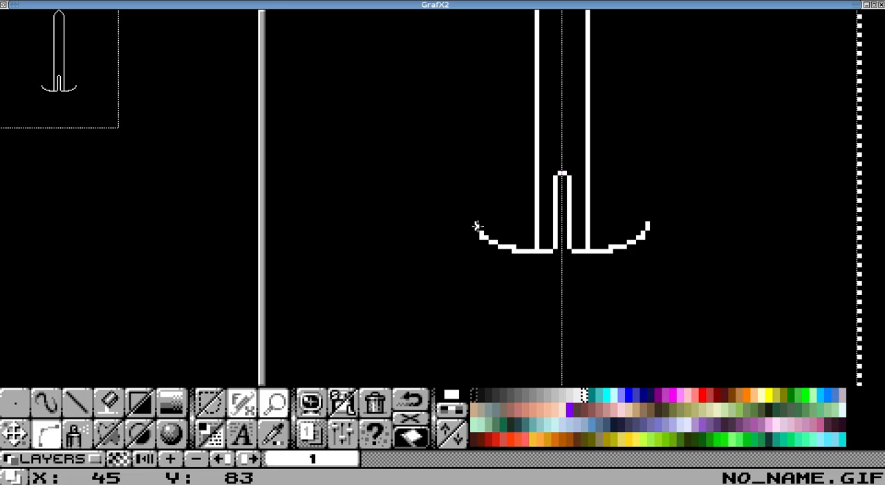
drag(477, 227, 495, 282)
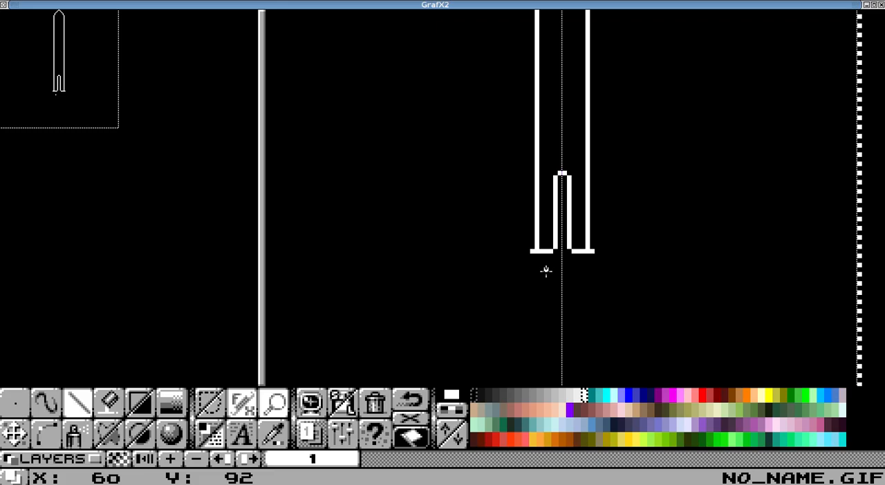
Draw the horizontal base line closing the bottom of the mirrored blade walls
drag(531, 250, 648, 250)
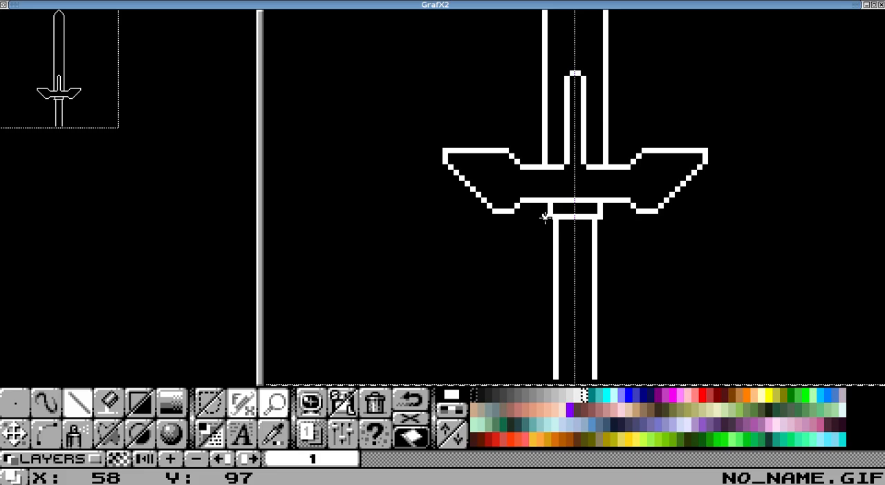
mouse_move(558, 399)
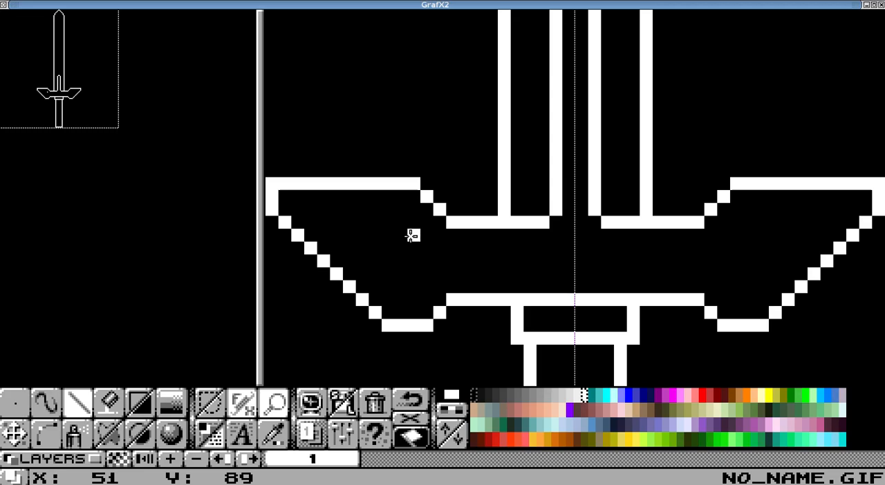
Place the small oval jewel at the centre of the crossguard
click(569, 266)
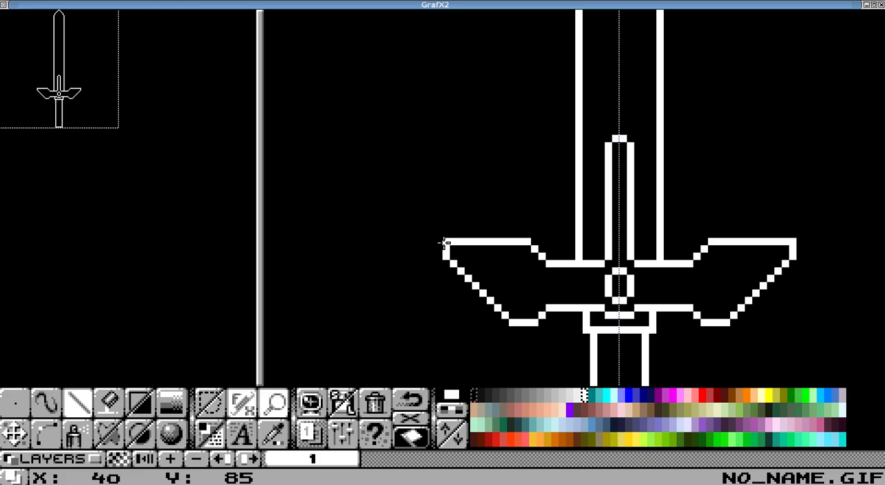
mouse_move(564, 133)
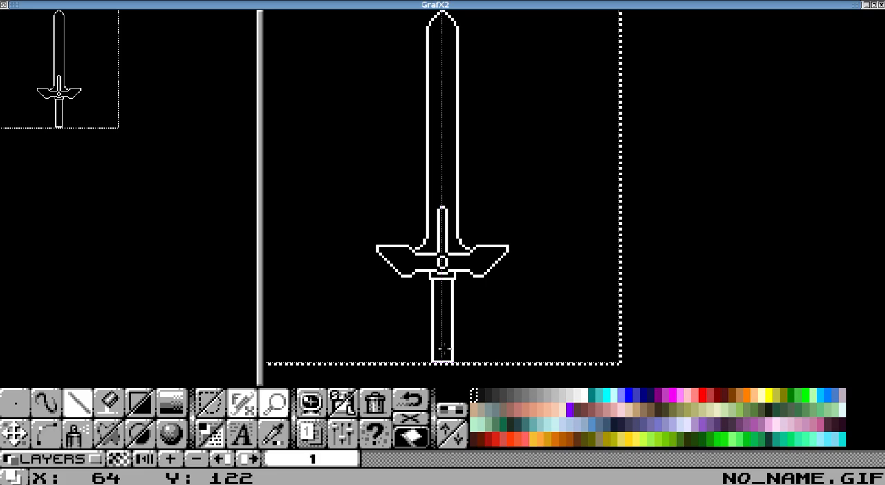
mouse_move(442, 181)
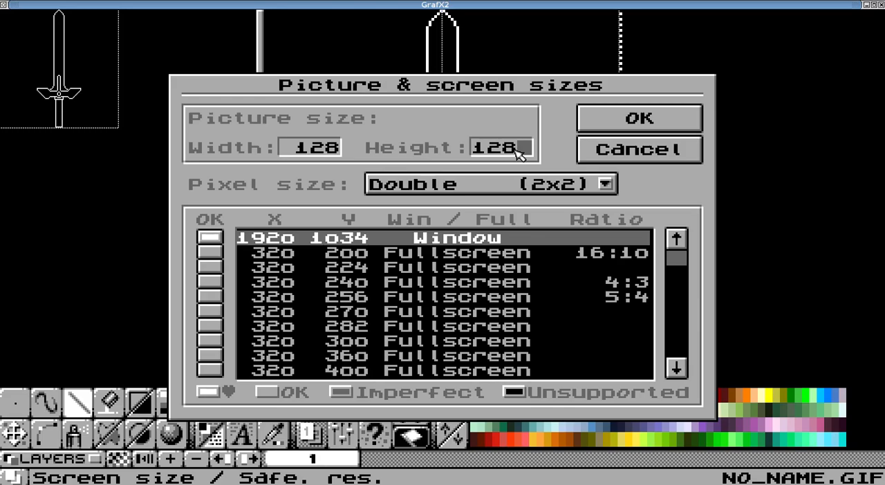
Enter 1 to start the 128 value in the Picture & screen sizes dialog
text(160)
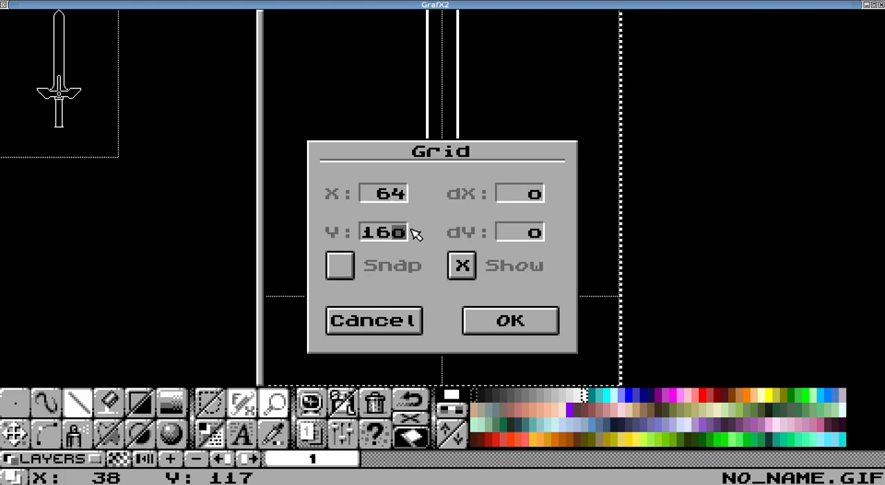
Confirm the 64 by 160 grid with display on and snap off
click(508, 321)
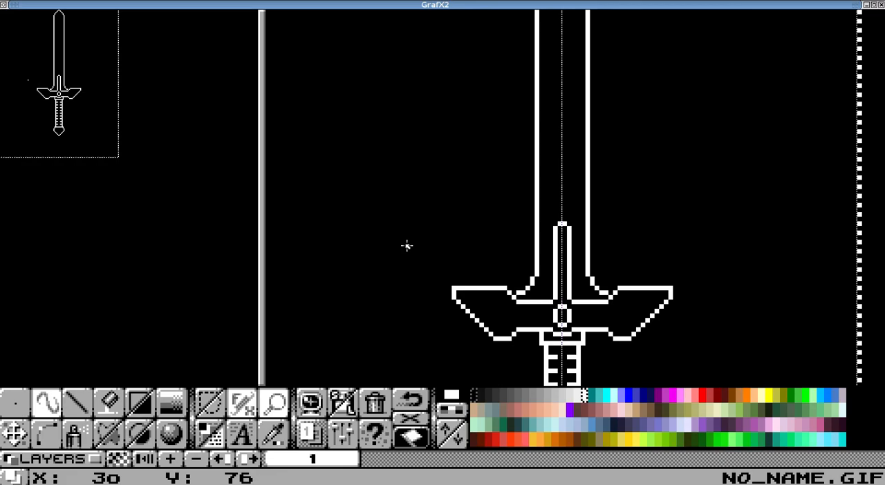
Magnify the crossguard and handle area and pick dark olive colour #77 for painting
drag(390, 216, 477, 165)
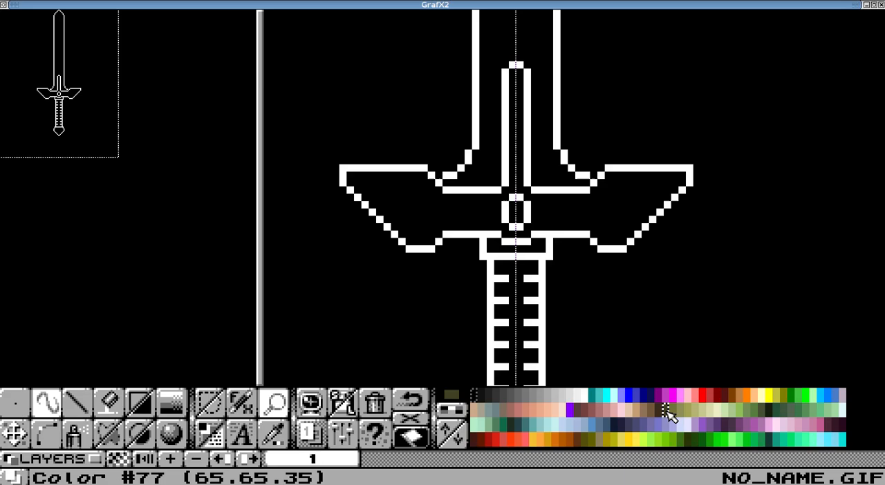
drag(342, 173, 429, 163)
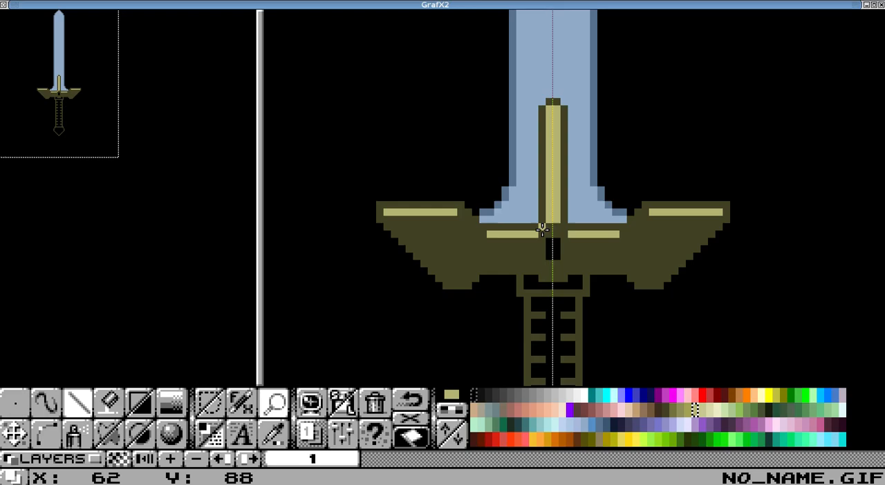
mouse_move(636, 224)
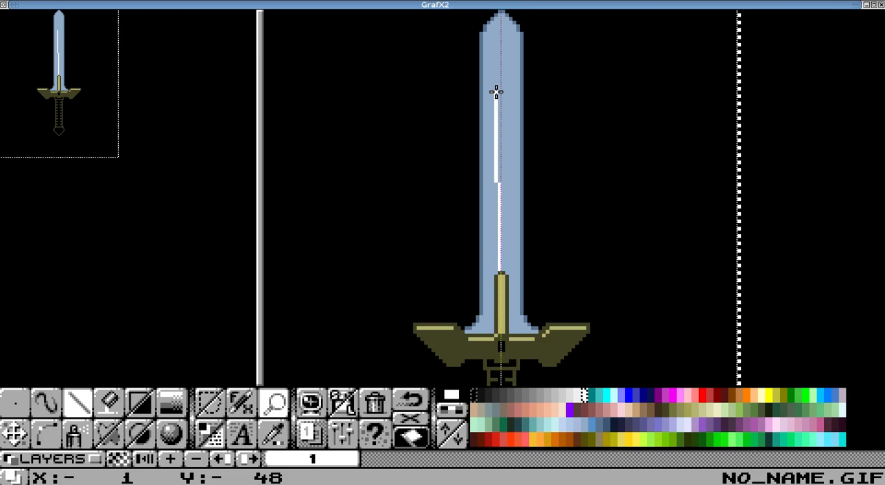
mouse_move(610, 129)
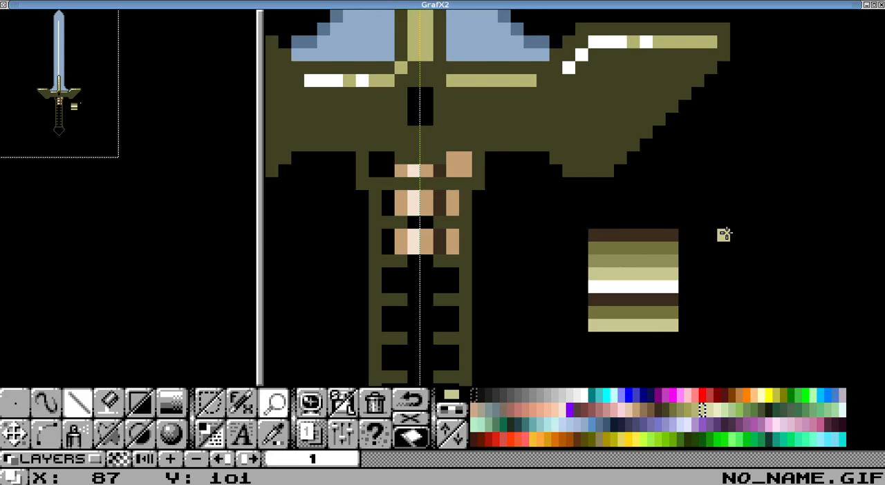
mouse_move(586, 305)
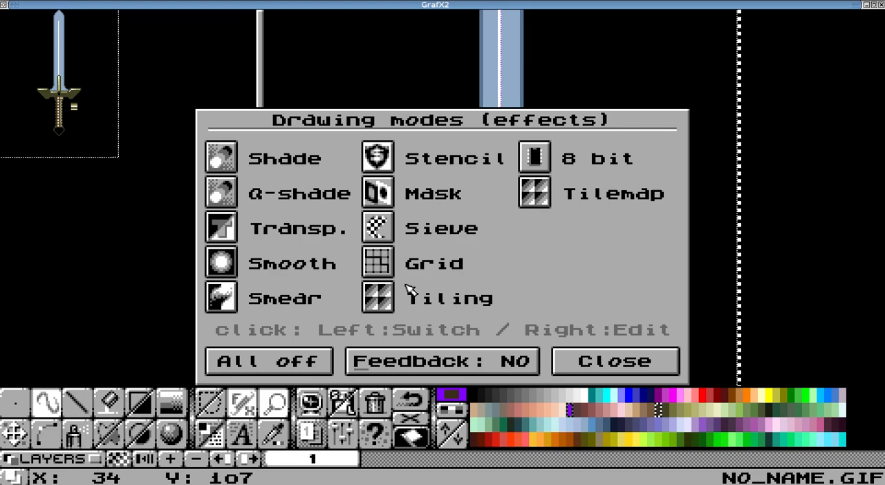
click(614, 361)
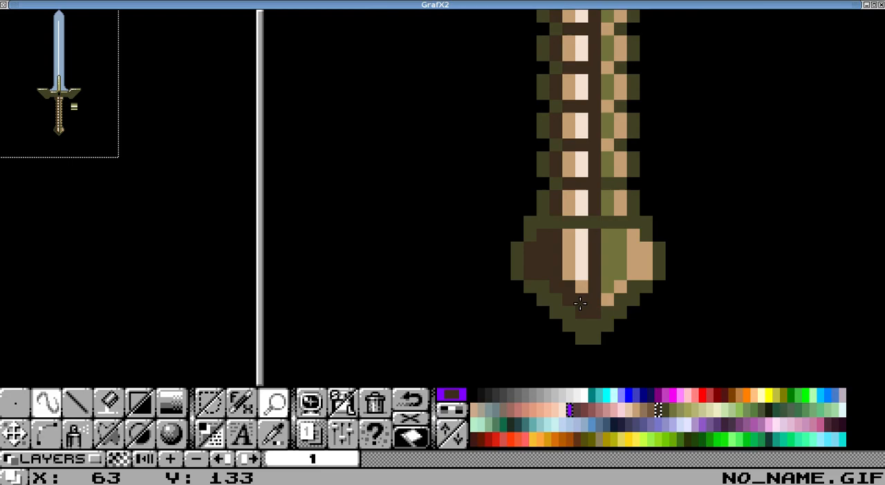
Touch up a handle pixel with the copper colour in the zoomed view
click(567, 277)
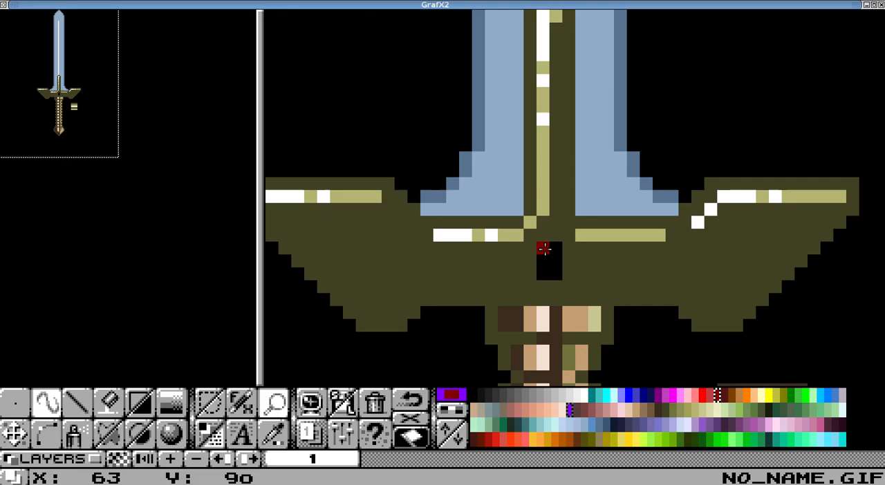
Add a pale highlight pixel on the crossguard's upper edge
click(545, 257)
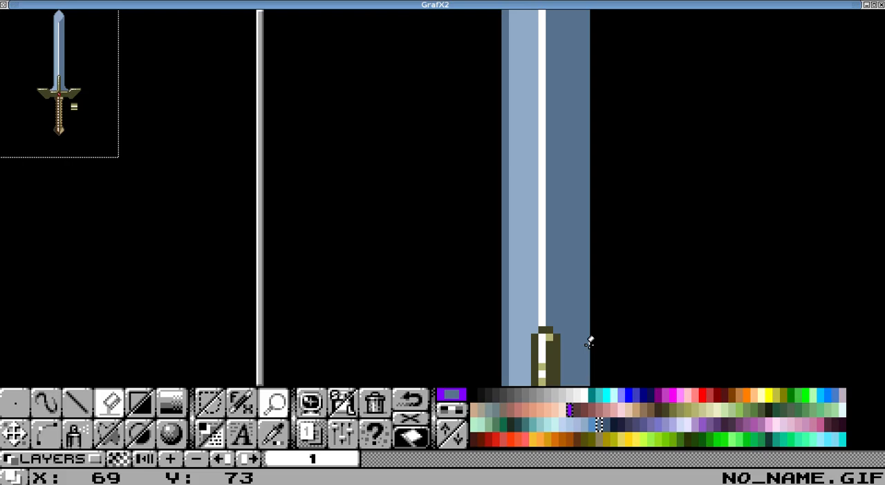
Draw the near-white reflection stripe down the blade above the handle
click(578, 429)
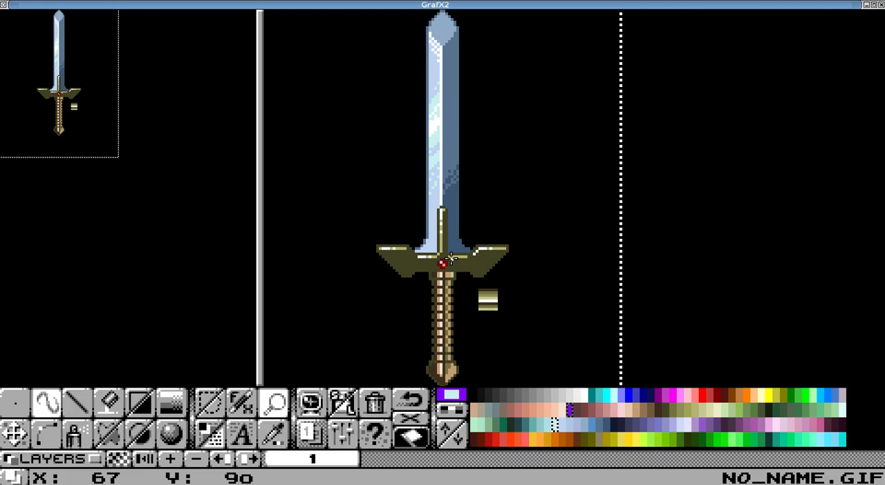
mouse_move(481, 283)
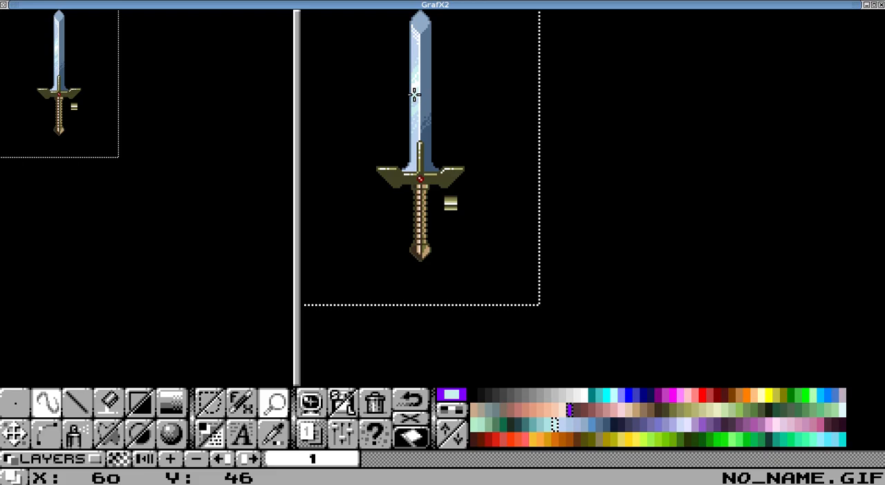
mouse_move(412, 37)
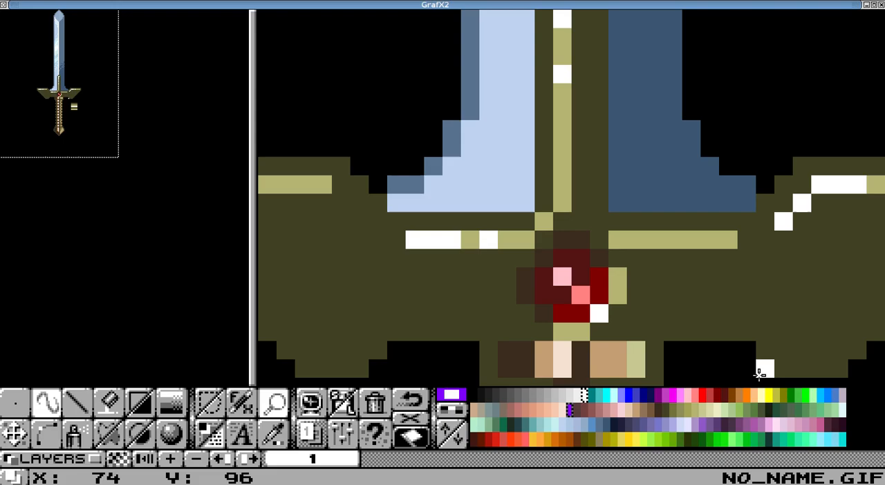
Pick orange from the palette and repaint more of the crossguard jewel's pixels
click(706, 366)
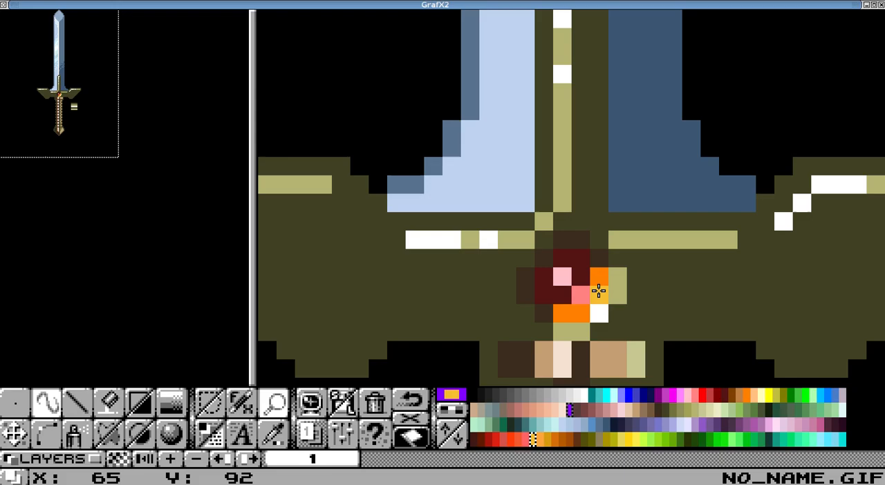
click(551, 293)
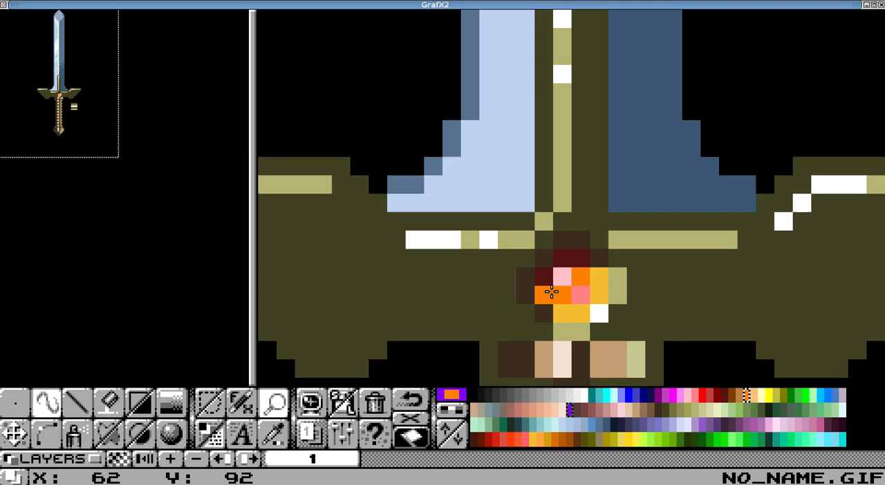